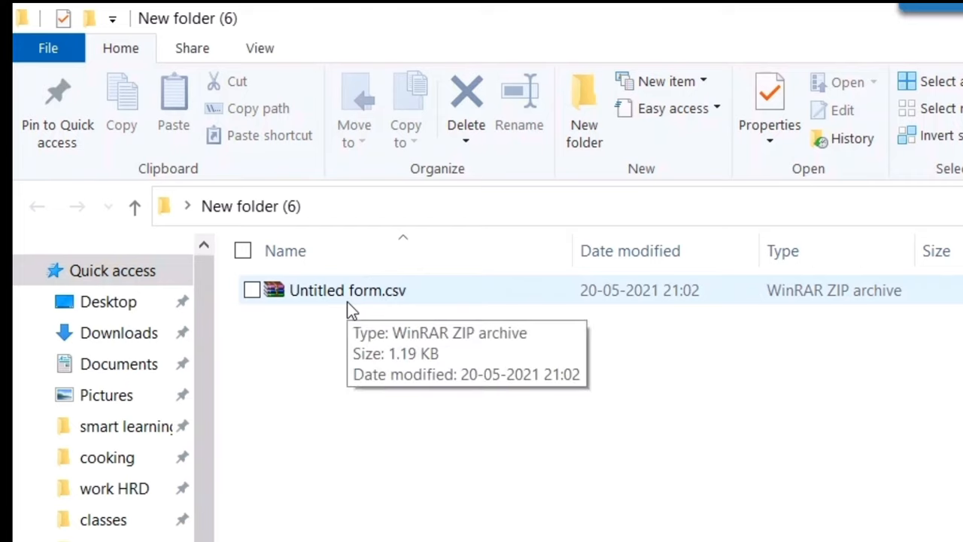
Step: Create a new empty folder in File Explorer and go into it
right_click(399, 469)
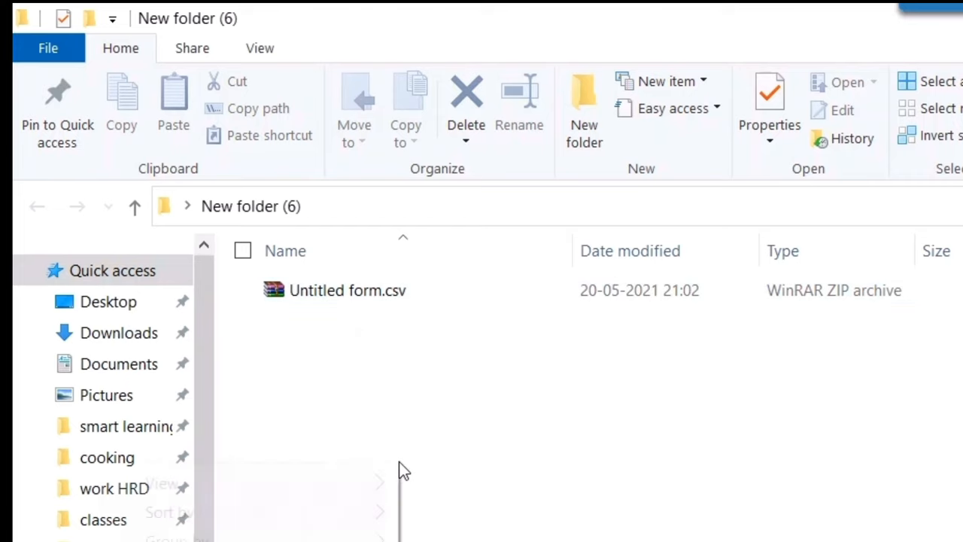
right_click(404, 468)
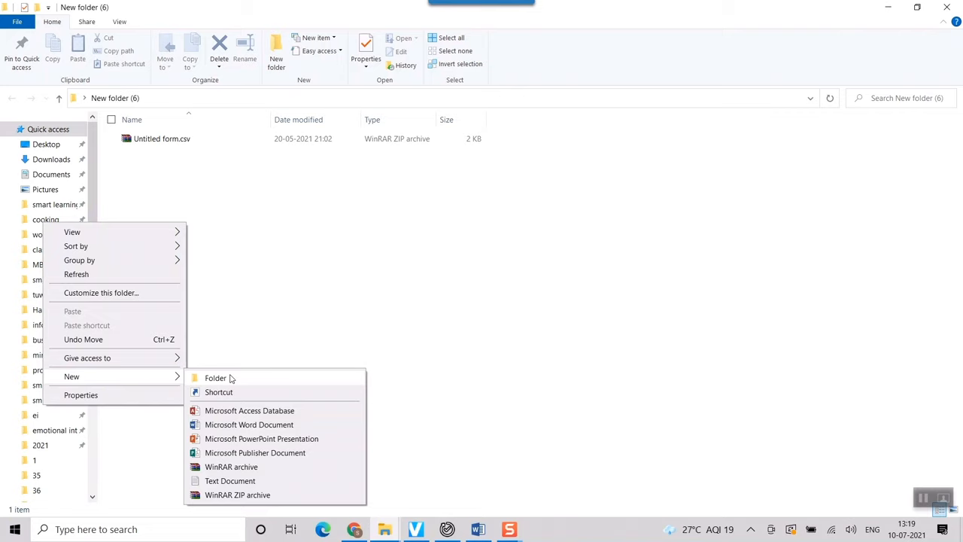
click(215, 378)
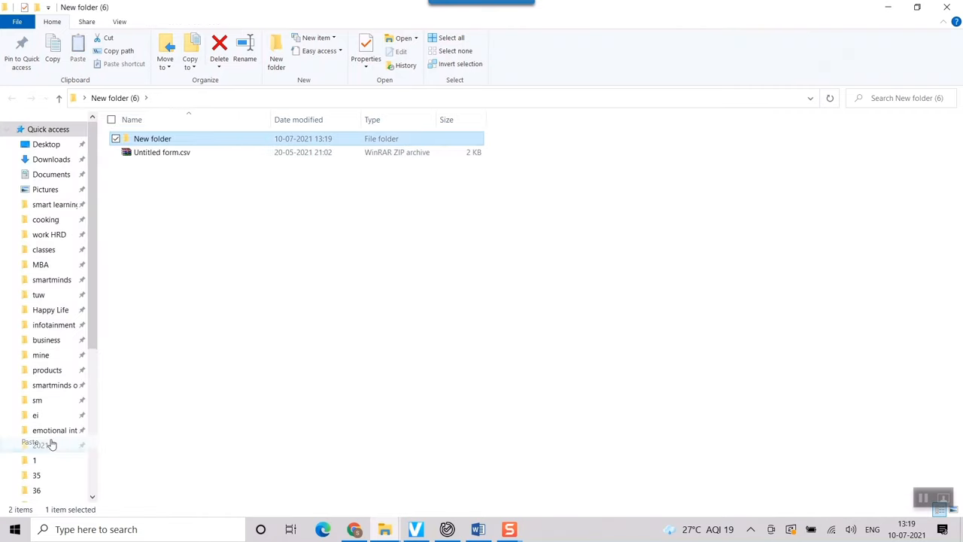
double_click(152, 138)
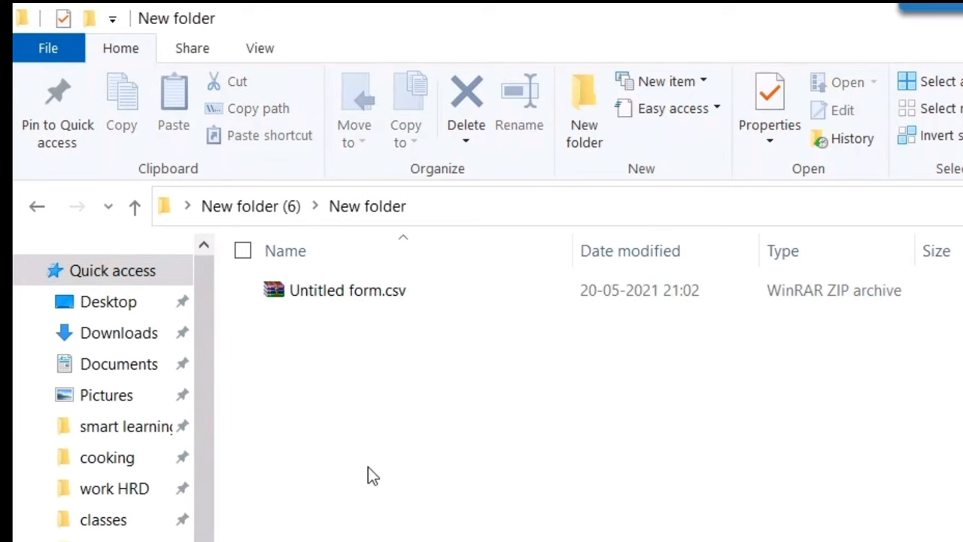
mouse_move(358, 295)
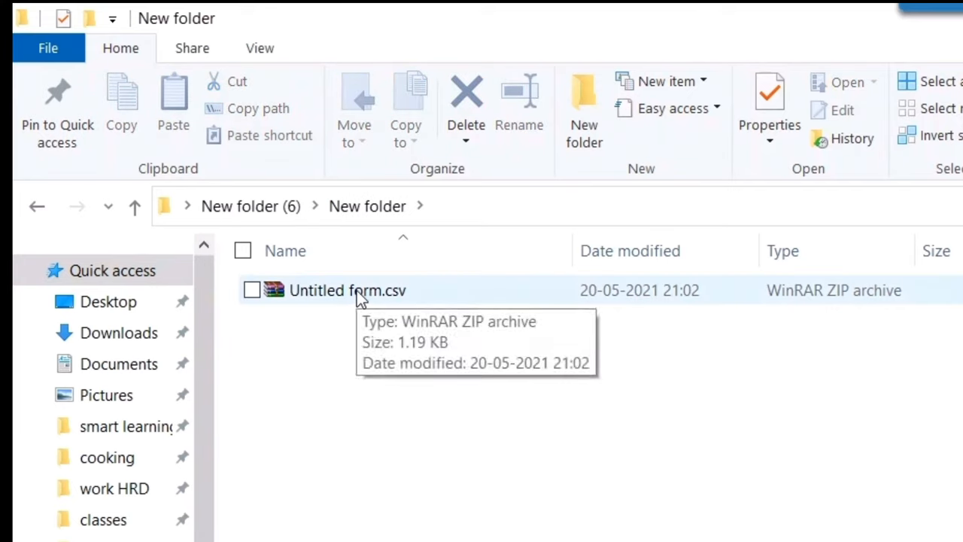
Step: Open the Untitled form.csv archive in WinRAR
double_click(349, 291)
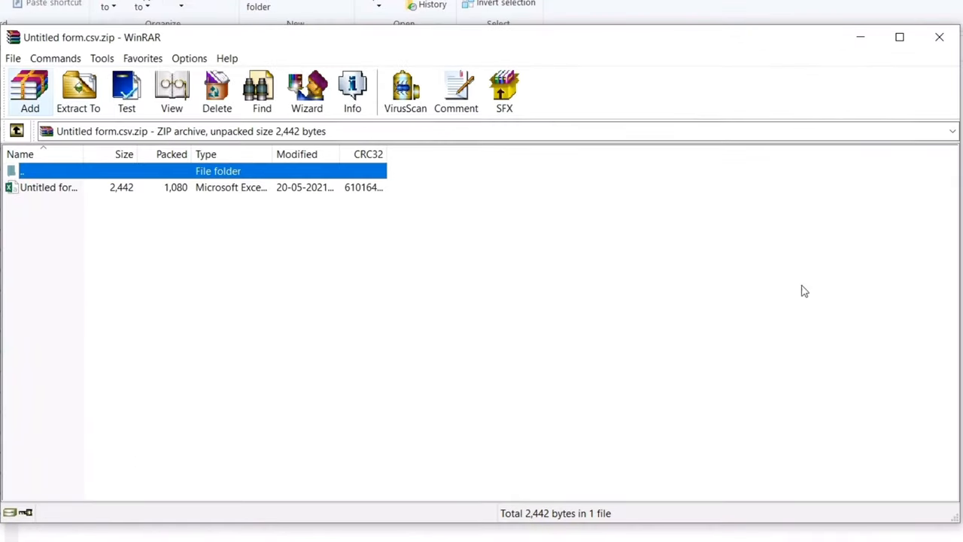
mouse_move(234, 160)
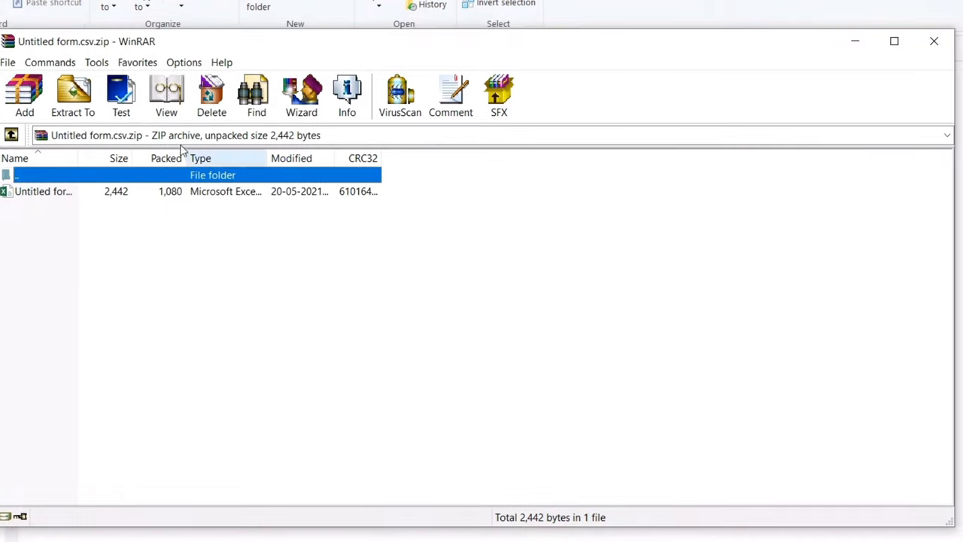
mouse_move(105, 232)
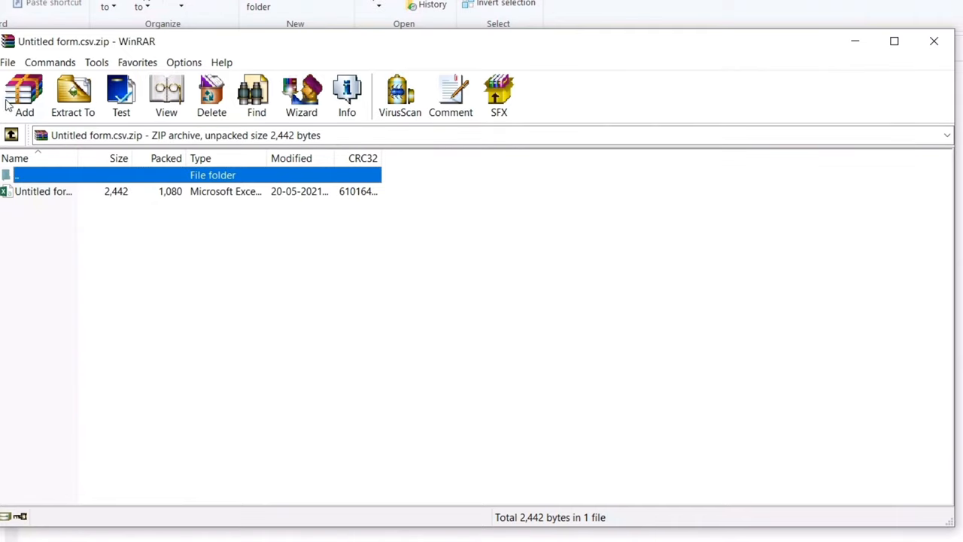
mouse_move(22, 93)
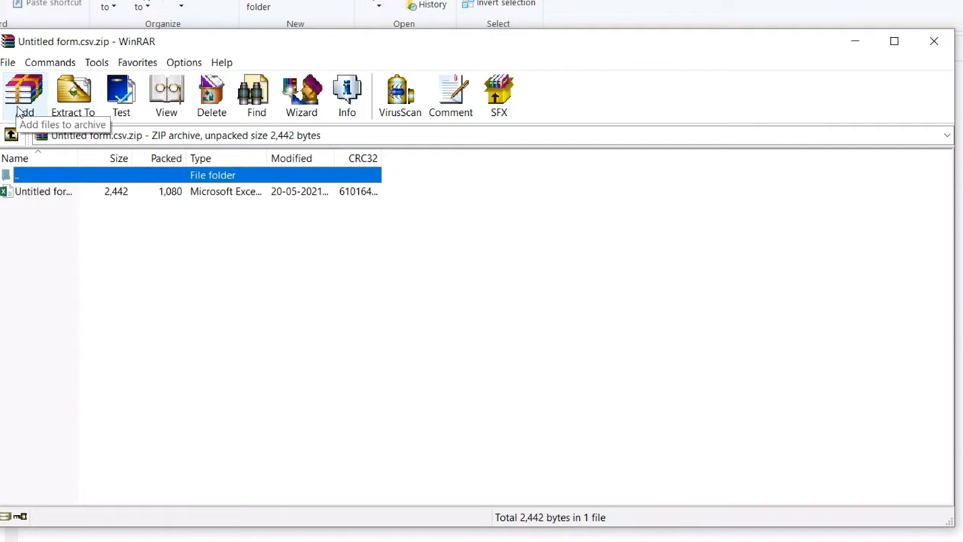
mouse_move(85, 149)
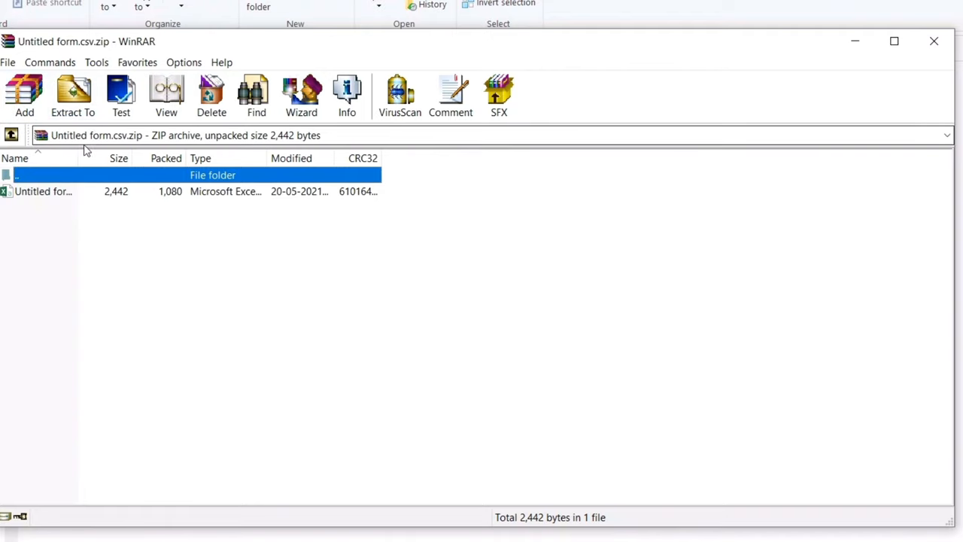
mouse_move(72, 90)
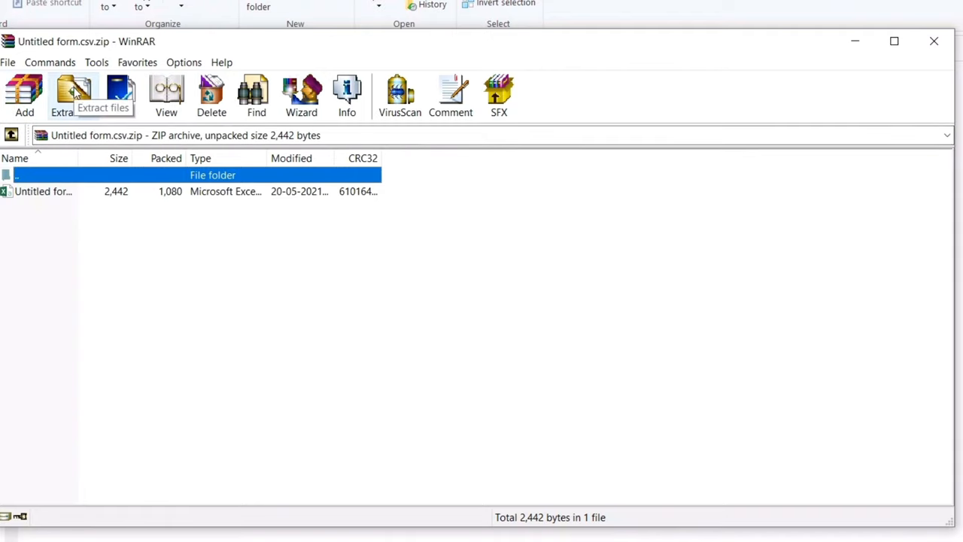
Step: Bring up WinRAR's Extract To options for the archive
click(72, 87)
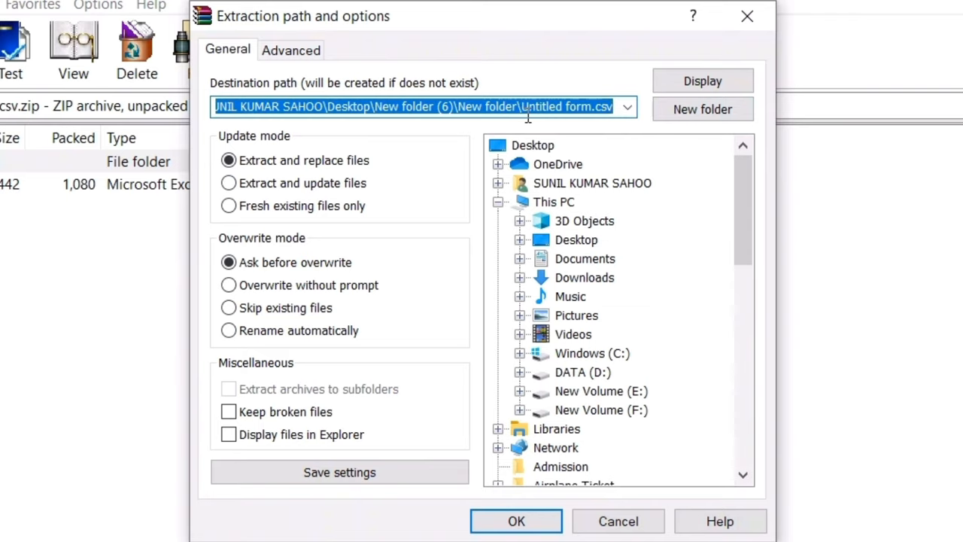
mouse_move(533, 96)
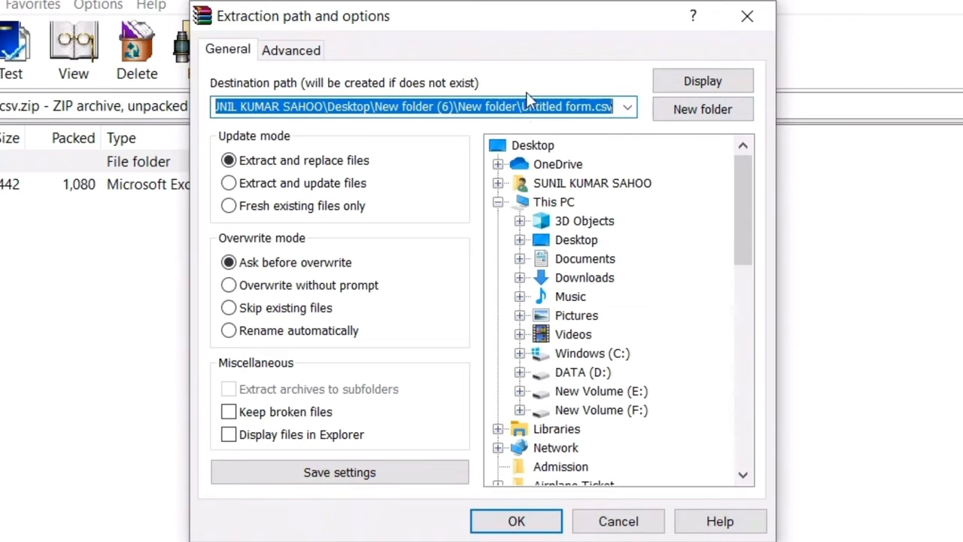
mouse_move(783, 118)
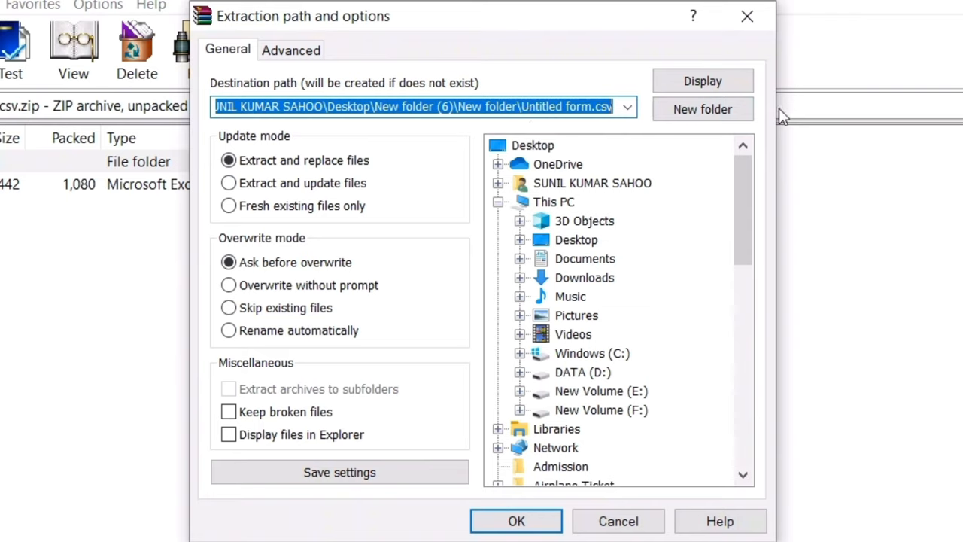
scroll(down, 3)
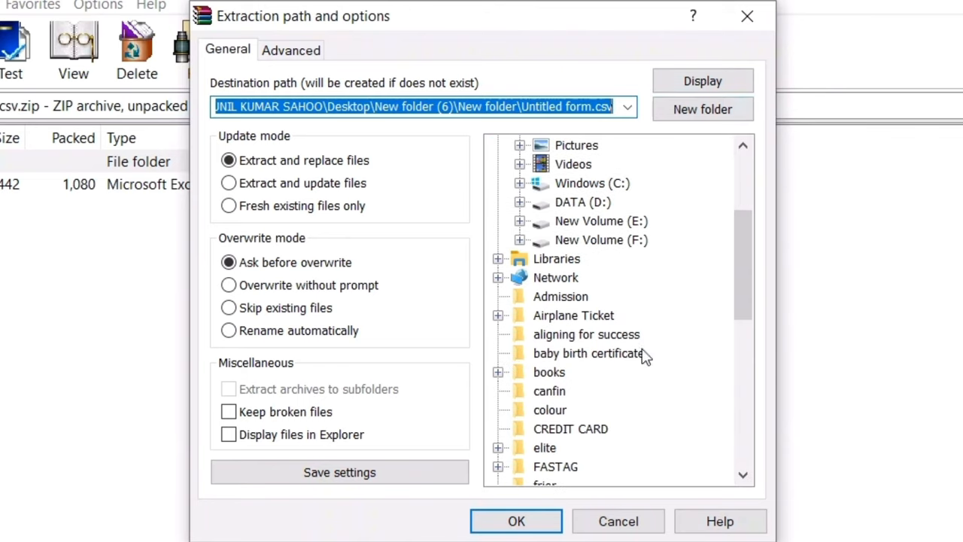
mouse_move(587, 439)
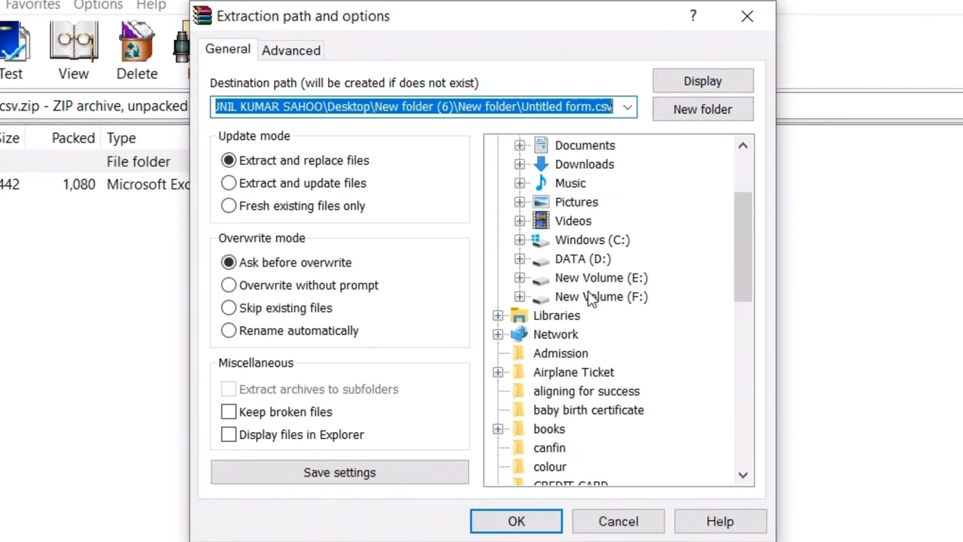
mouse_move(511, 355)
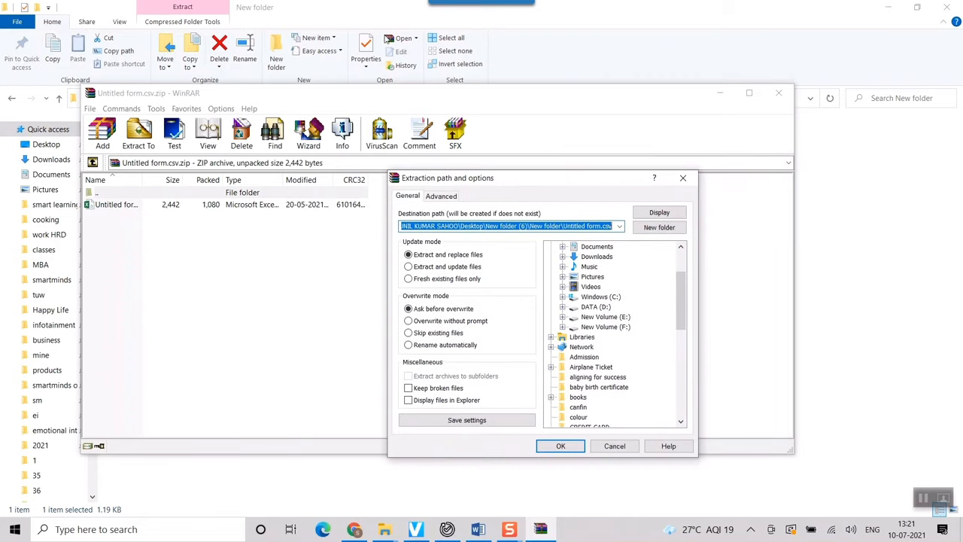
mouse_move(479, 473)
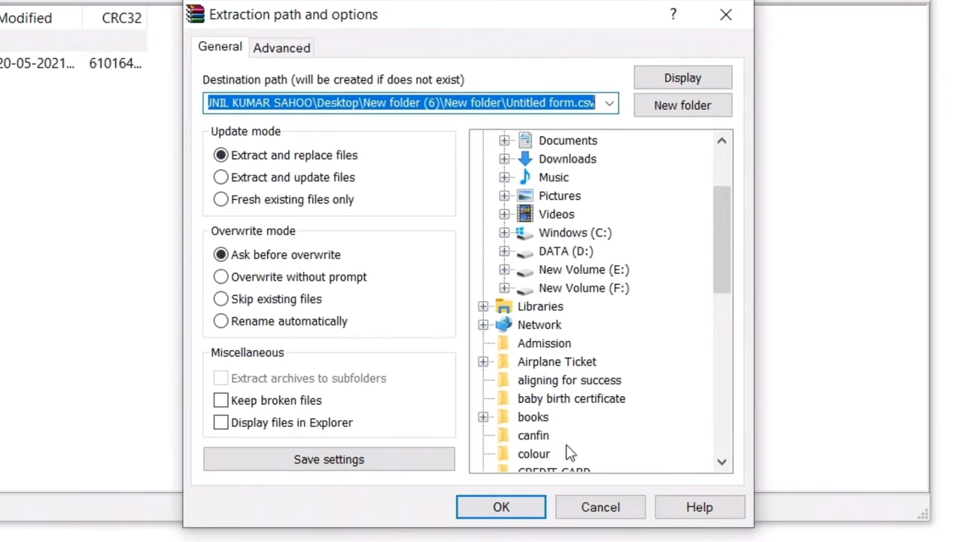
mouse_move(510, 120)
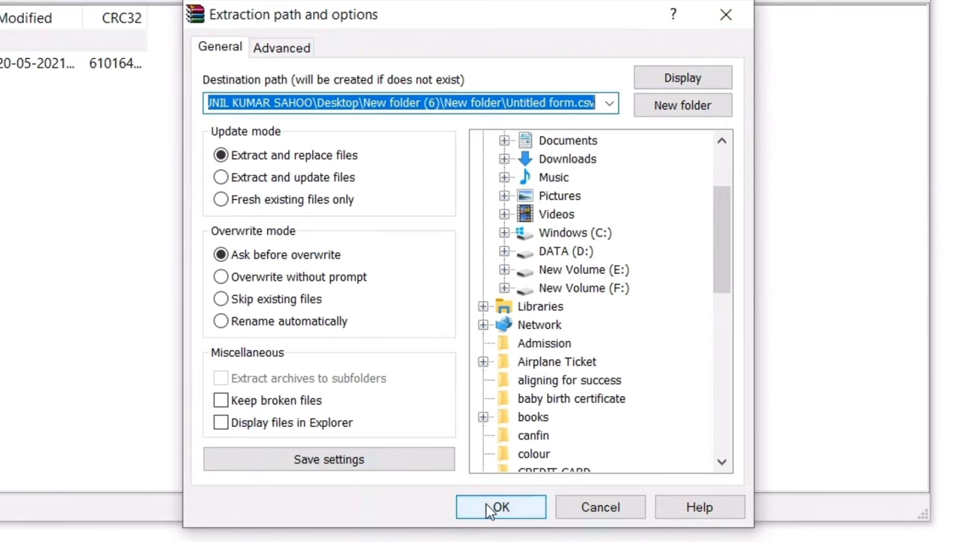
Step: Extract into the Untitled form.csv folder and open it to reveal the Excel file
click(500, 507)
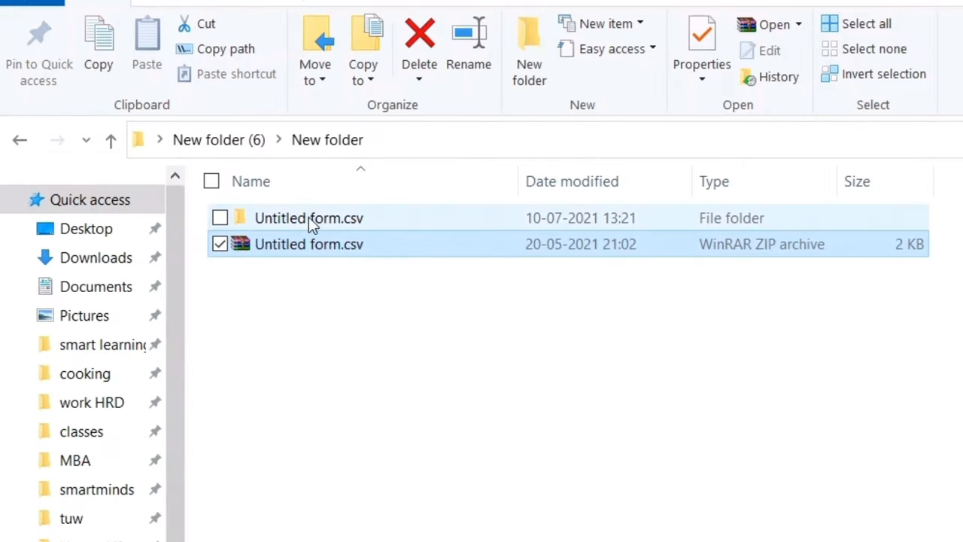
double_click(309, 217)
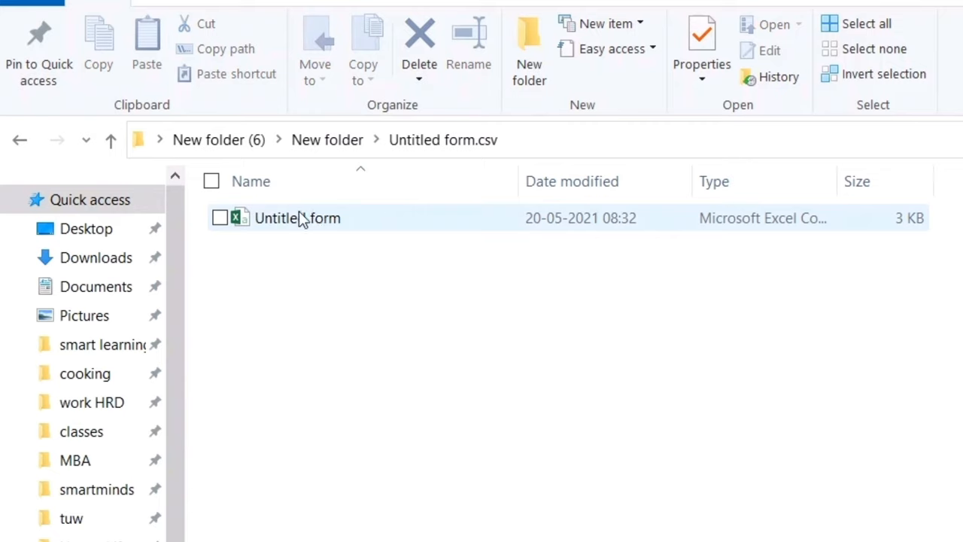